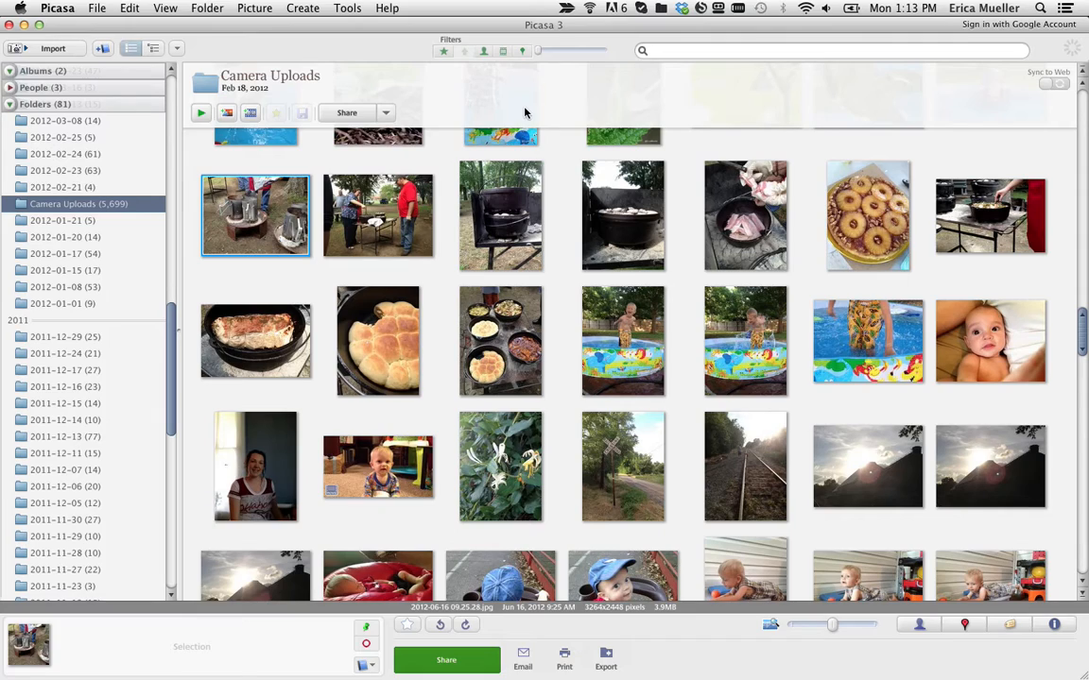
mouse_move(291, 242)
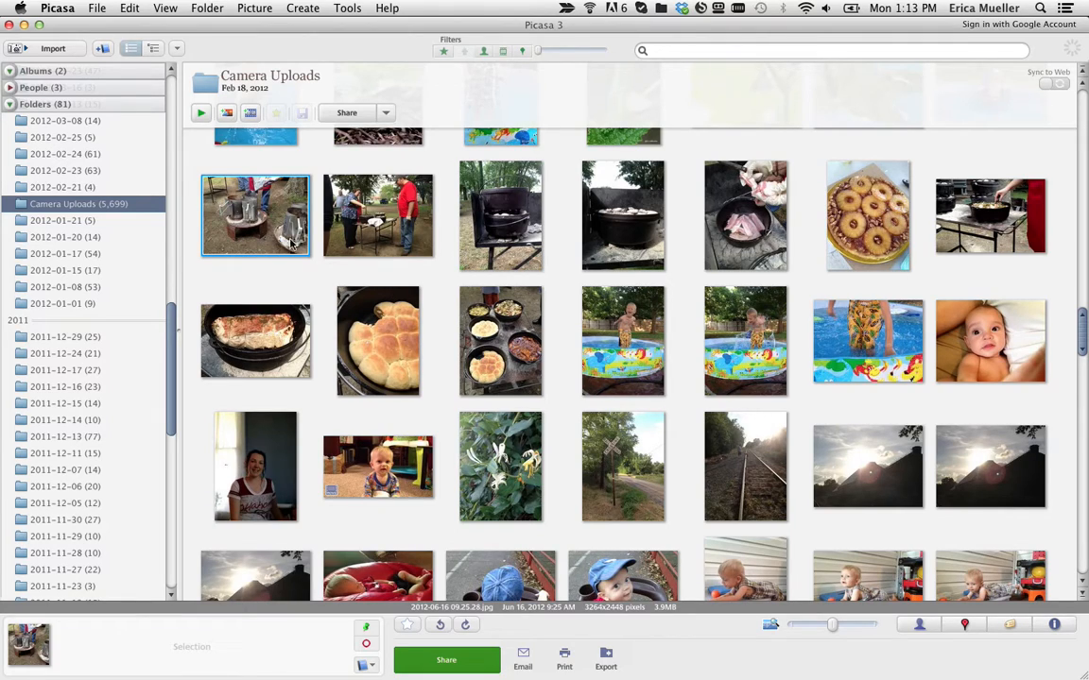
mouse_move(77, 180)
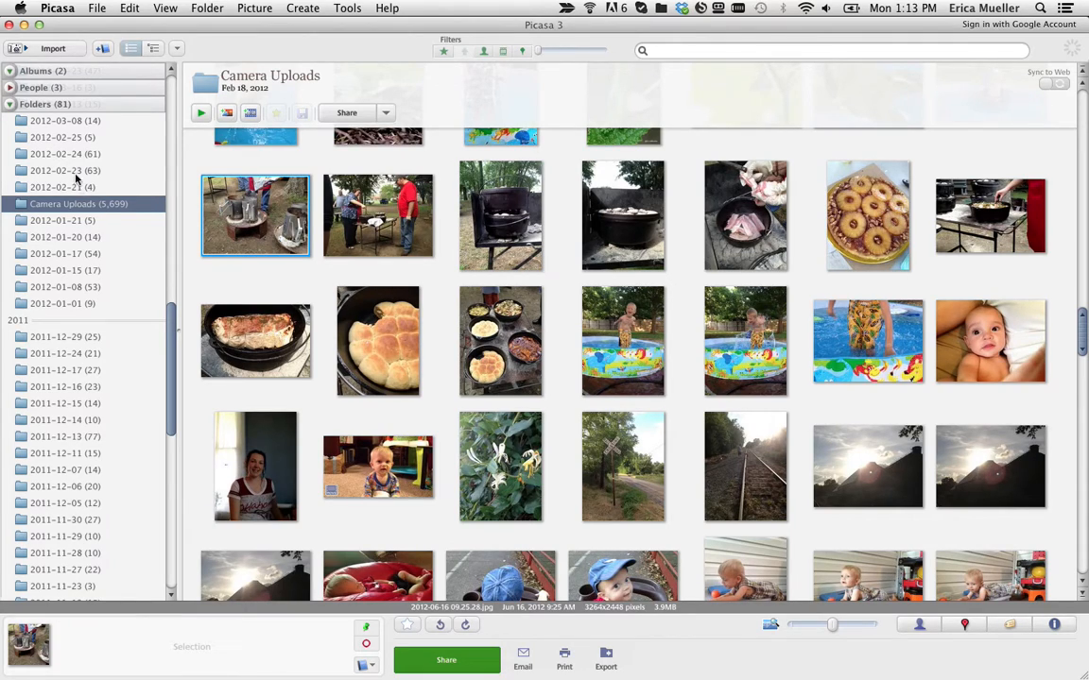
mouse_move(42, 436)
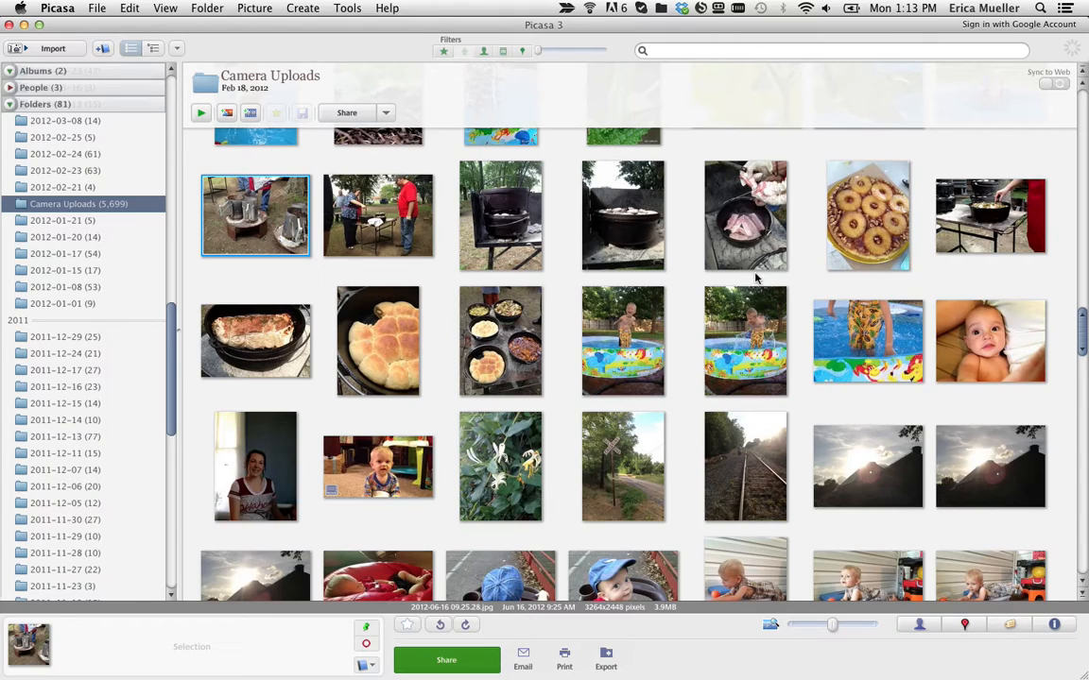
mouse_move(526, 367)
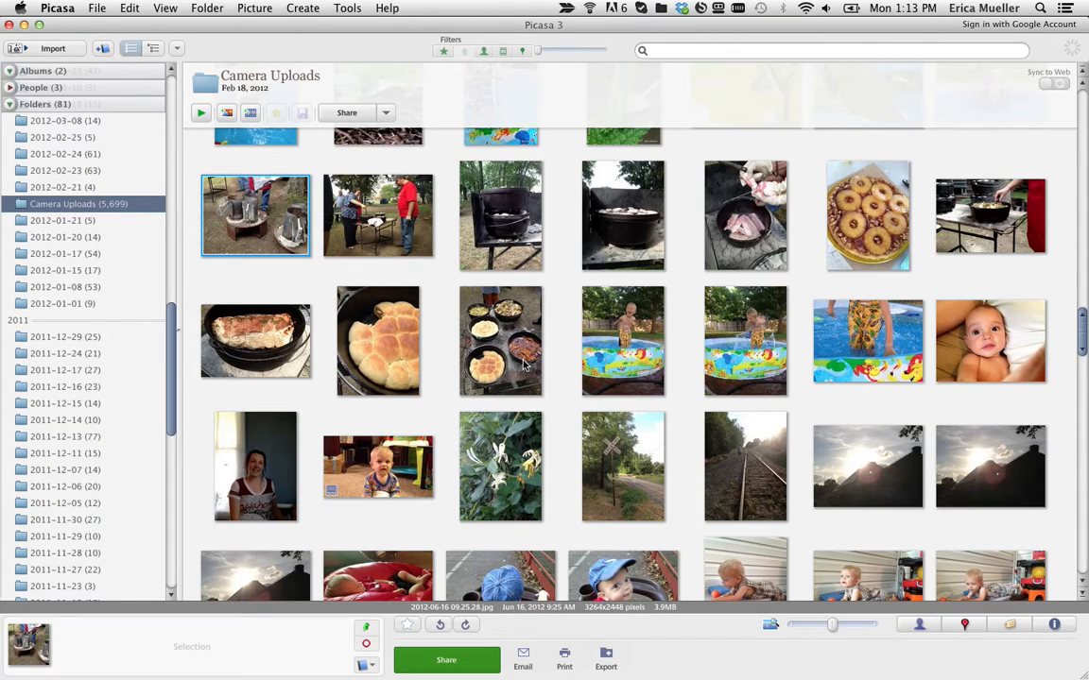
mouse_move(263, 231)
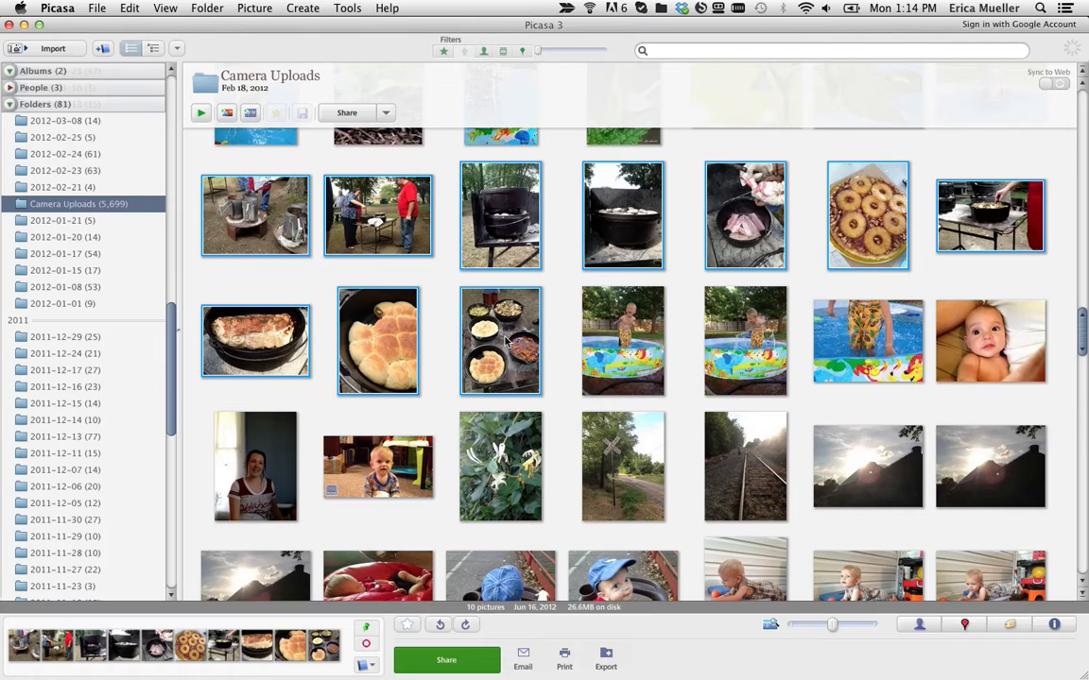
mouse_move(605, 659)
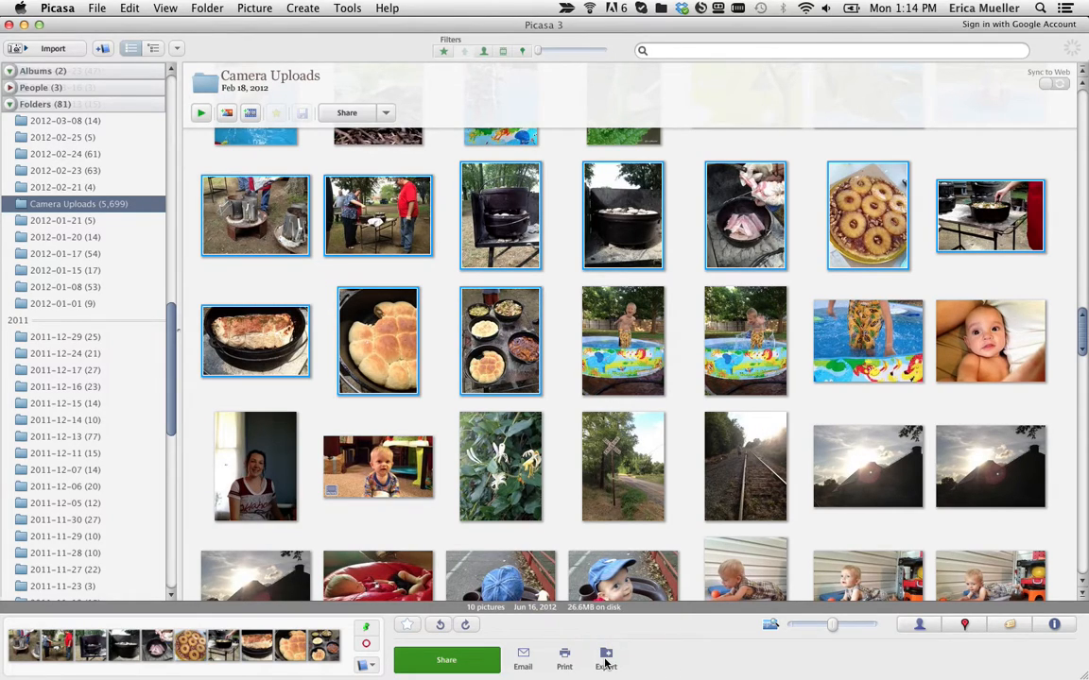
Create a 'dutch oven' folder on the Desktop and choose it as the export location
click(605, 658)
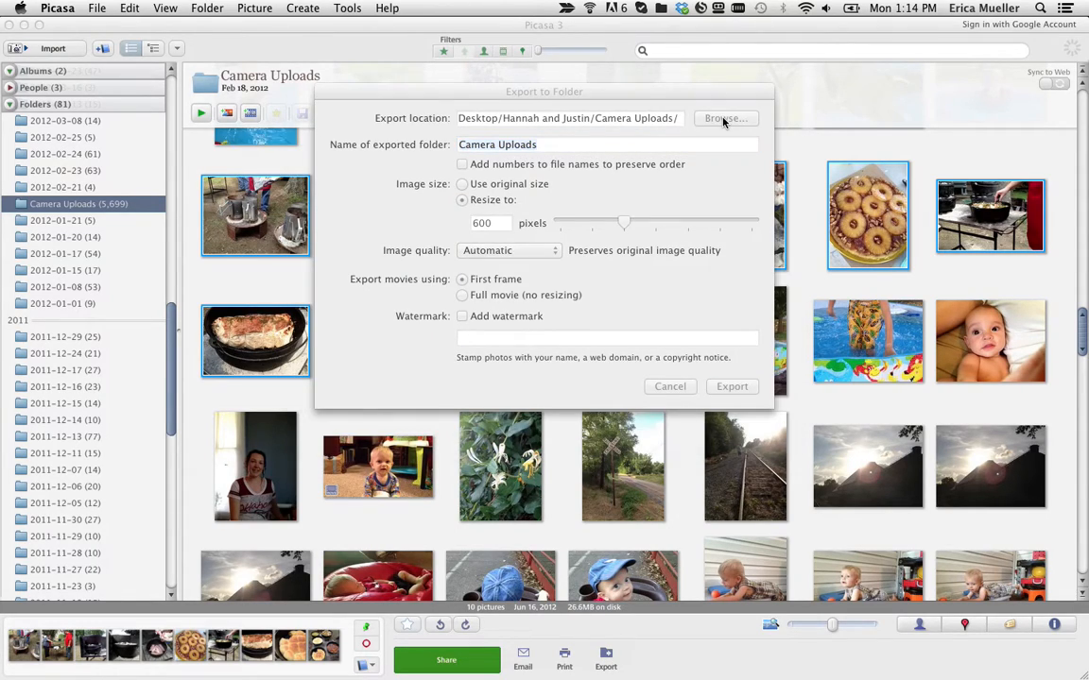
click(724, 117)
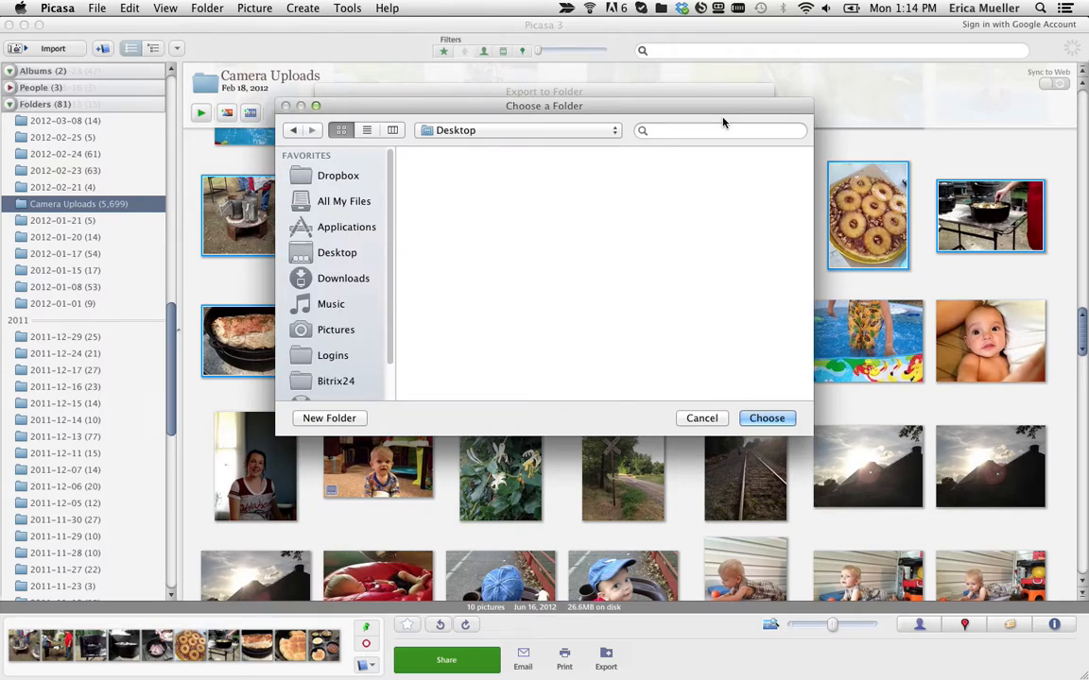
click(329, 418)
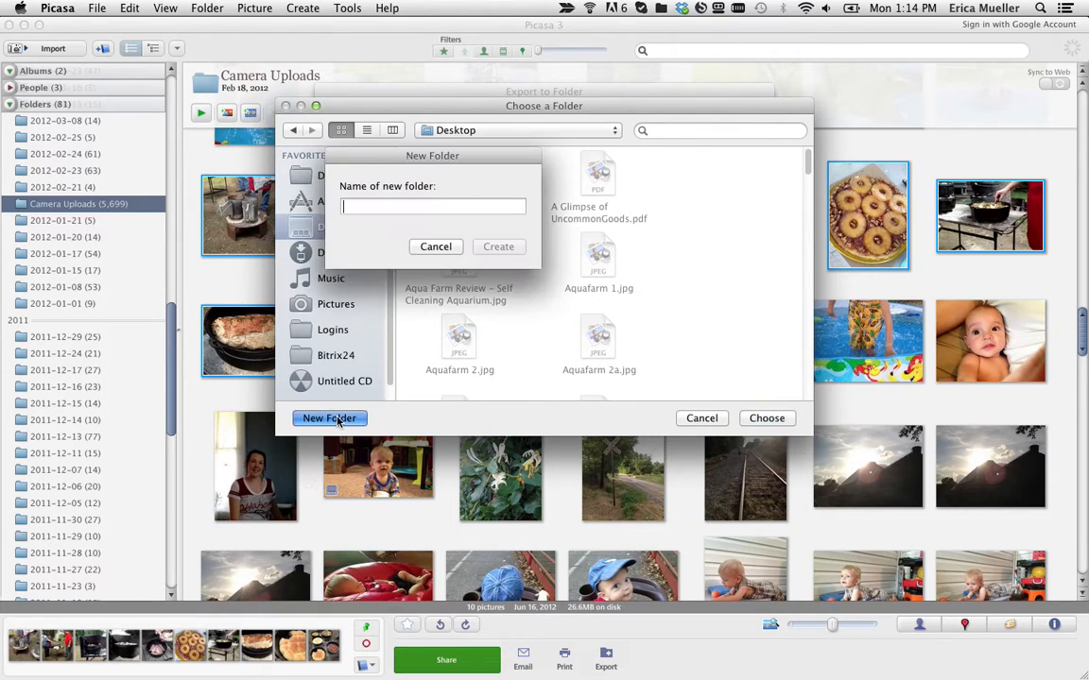
text(cut)
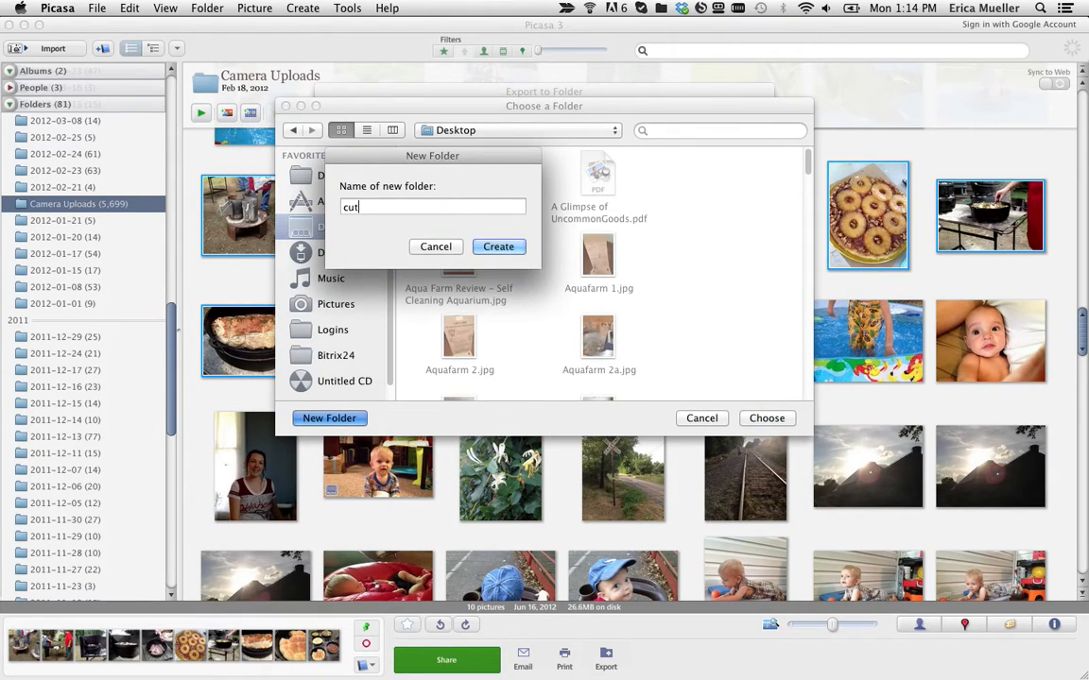
text(dutch oven)
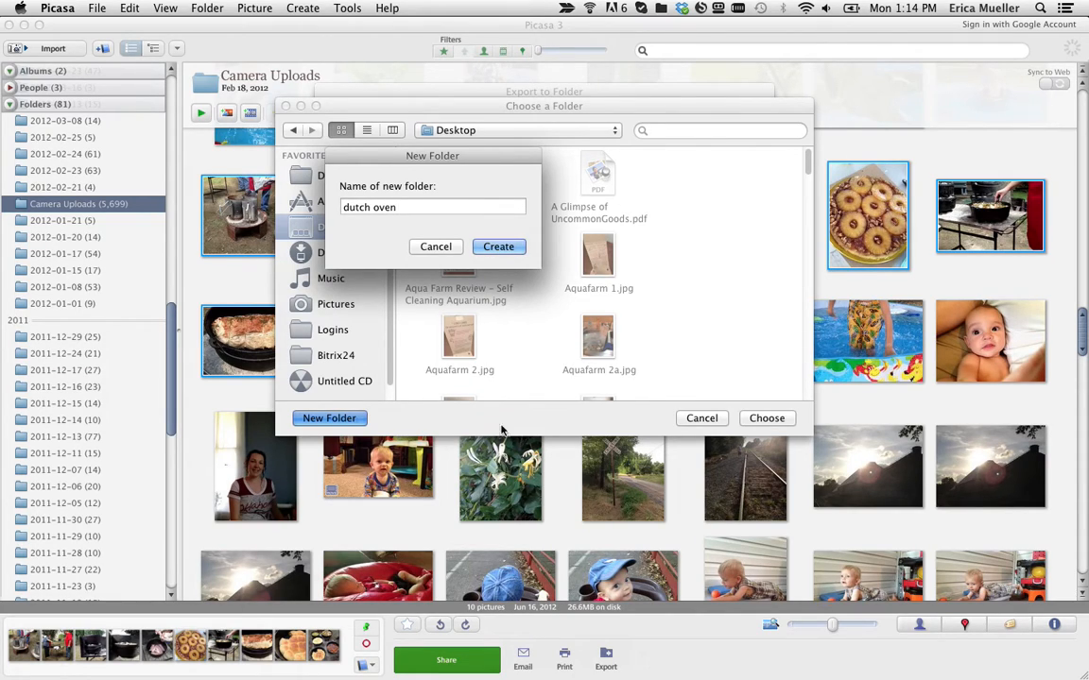
click(499, 245)
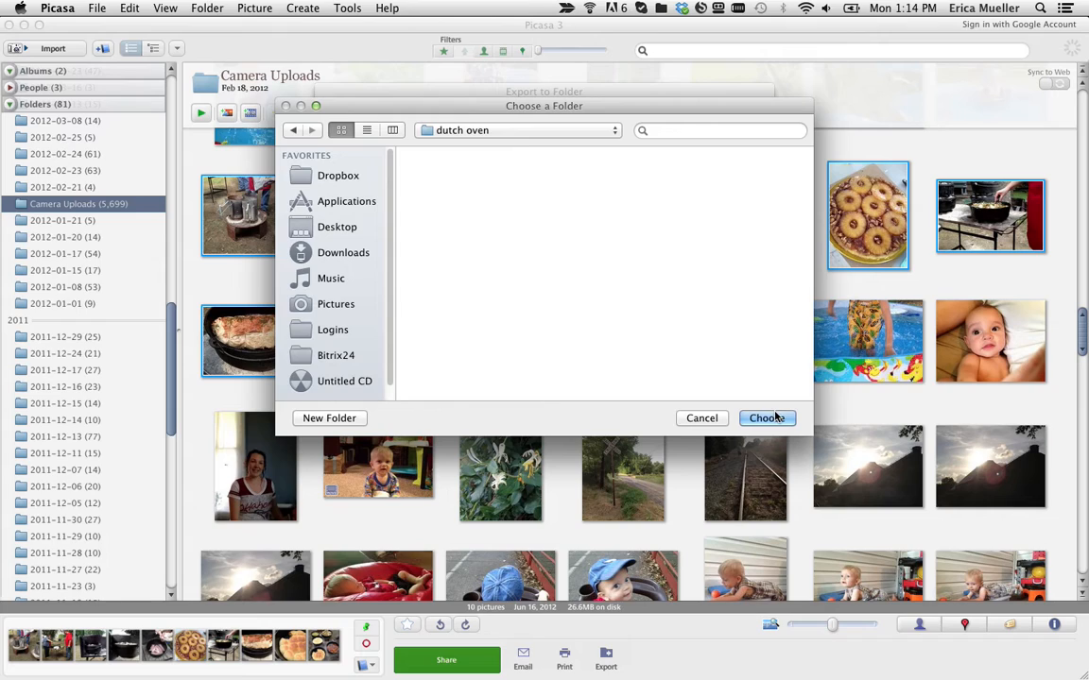
click(767, 418)
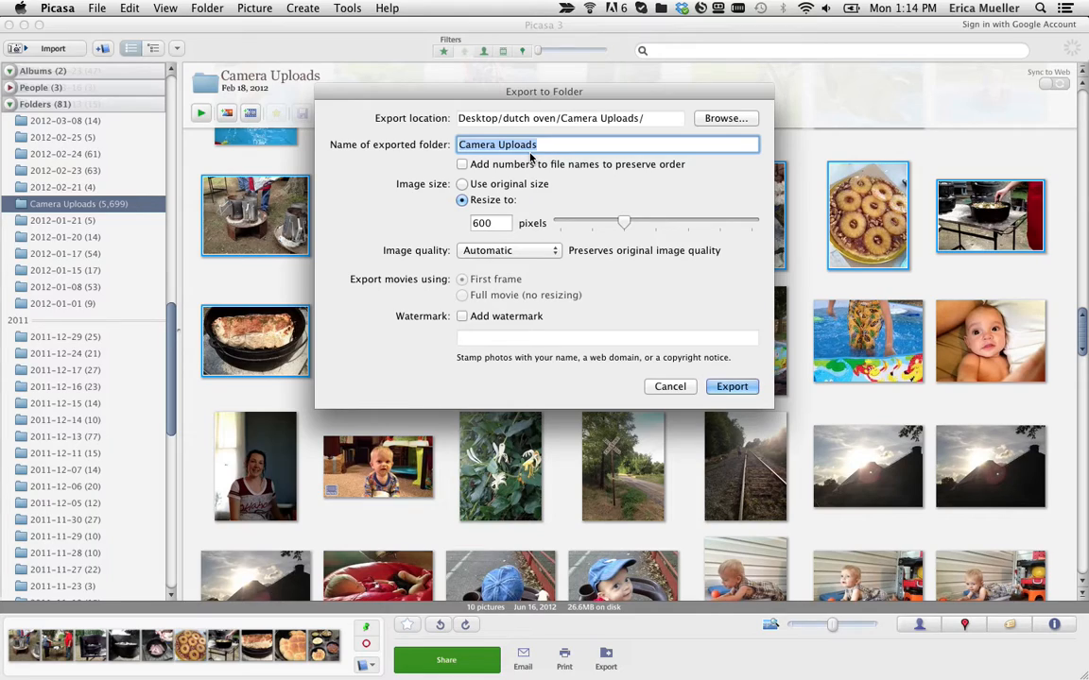
Name the export folder 'small' and edit the resize width toward 580 pixels
text(small)
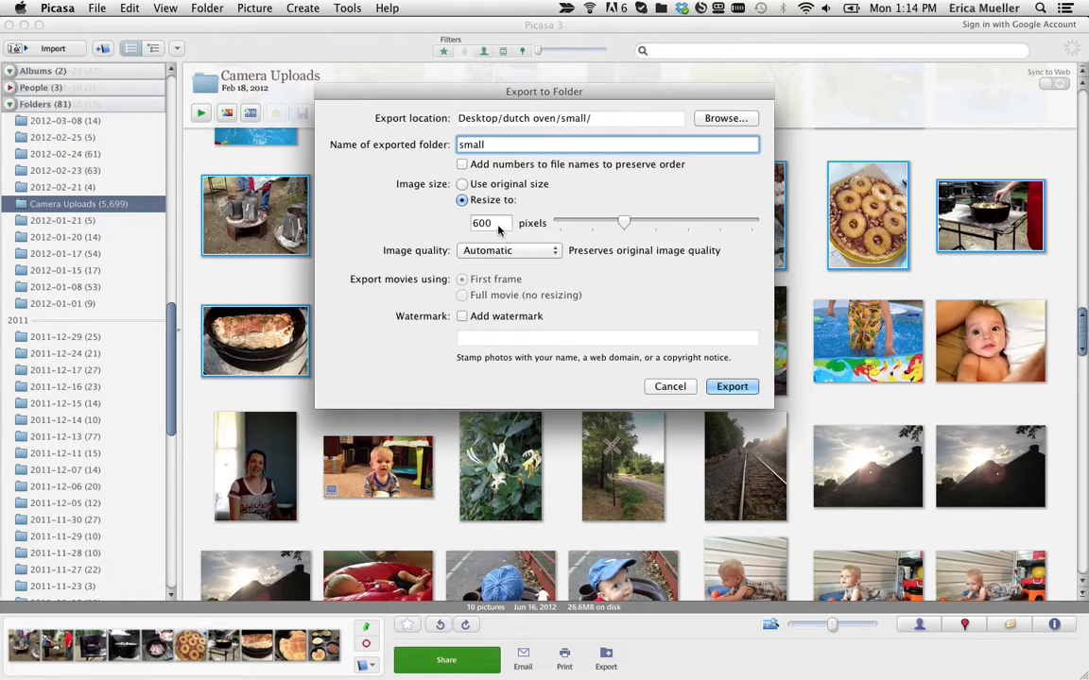
click(489, 223)
text(580)
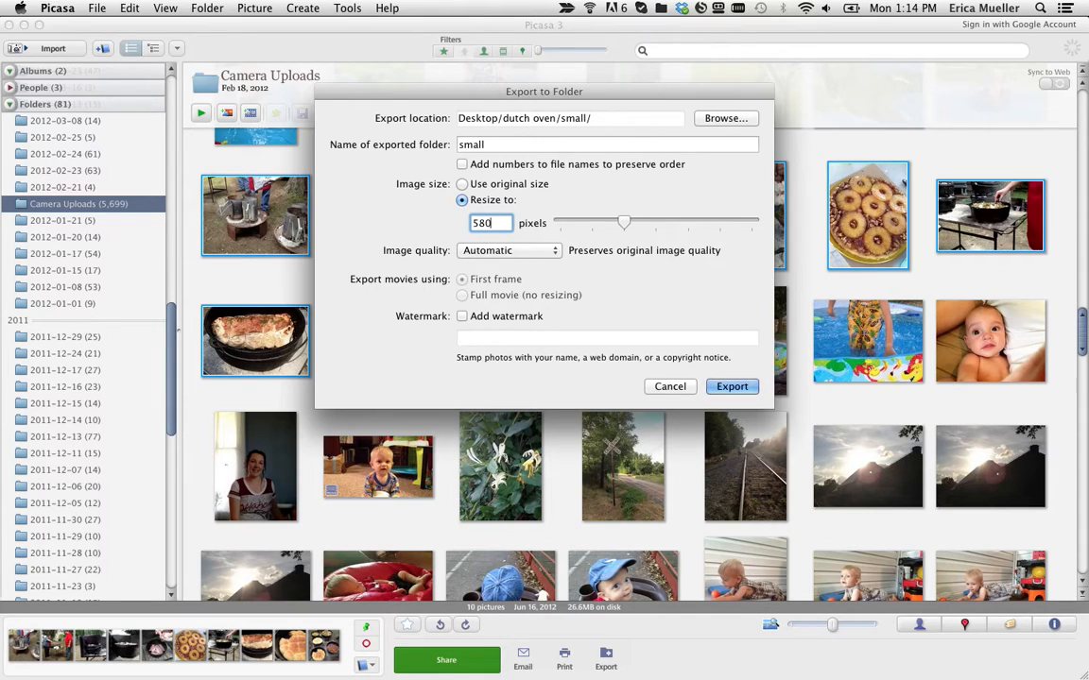
Try Normal, Minimum and Custom image quality, then keep Normal quality
click(508, 249)
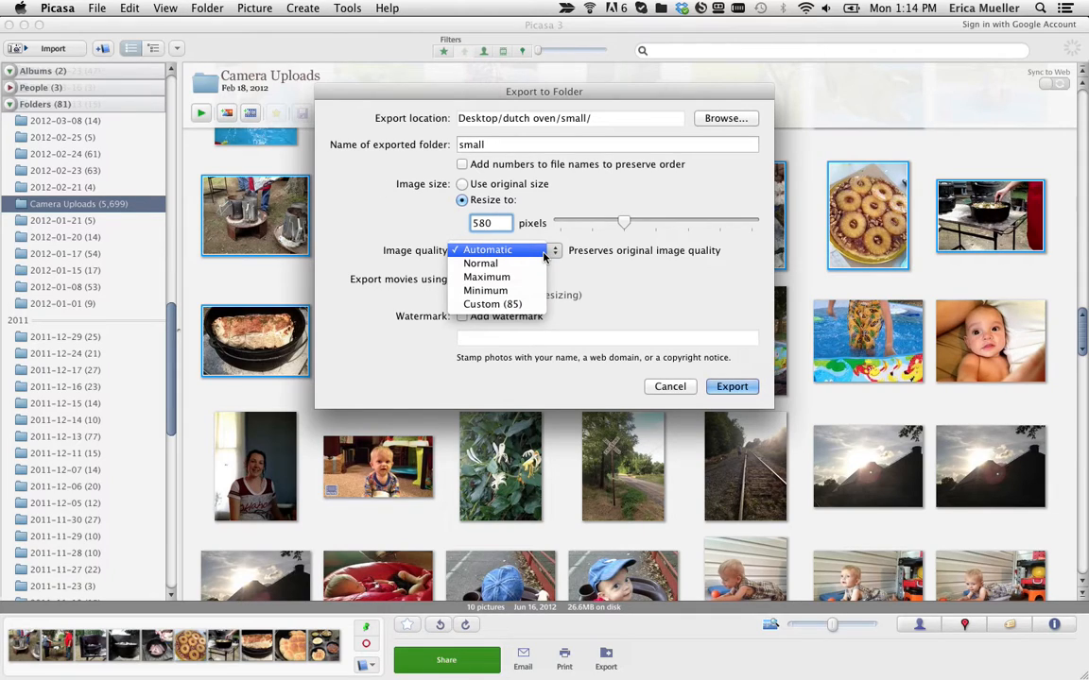
mouse_move(507, 261)
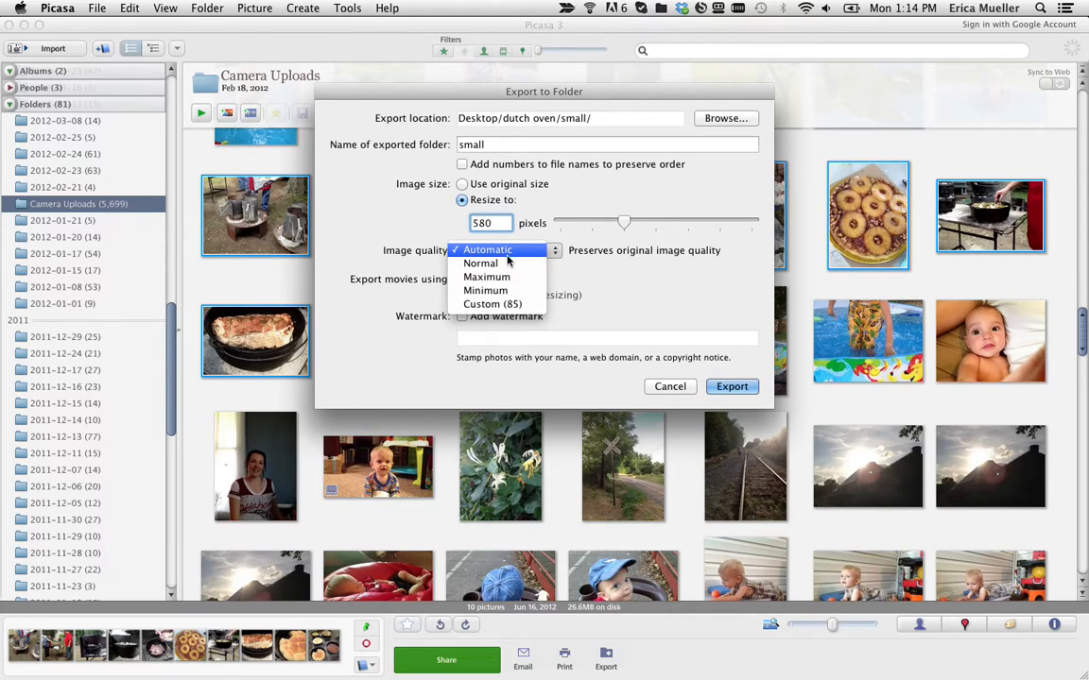
mouse_move(487, 276)
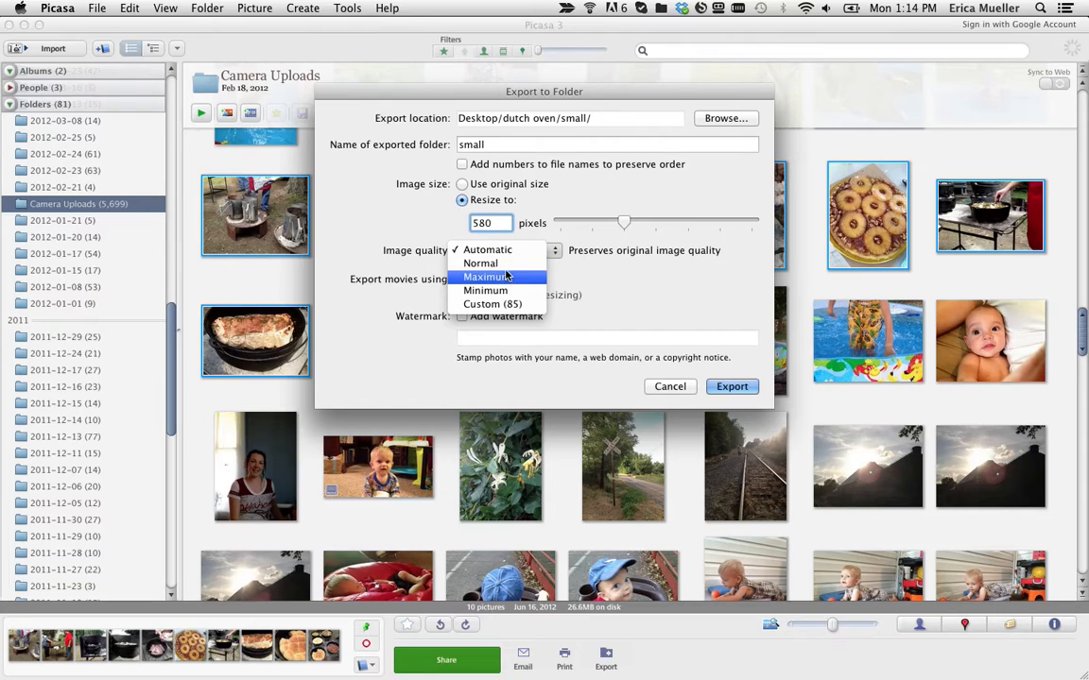
click(480, 263)
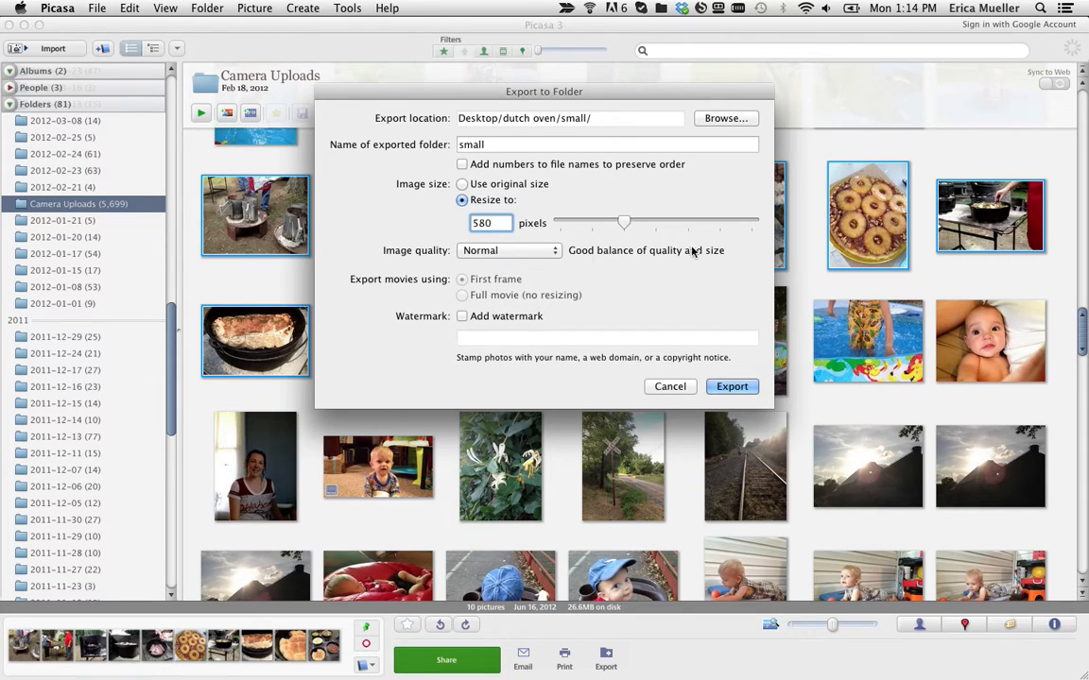
click(508, 249)
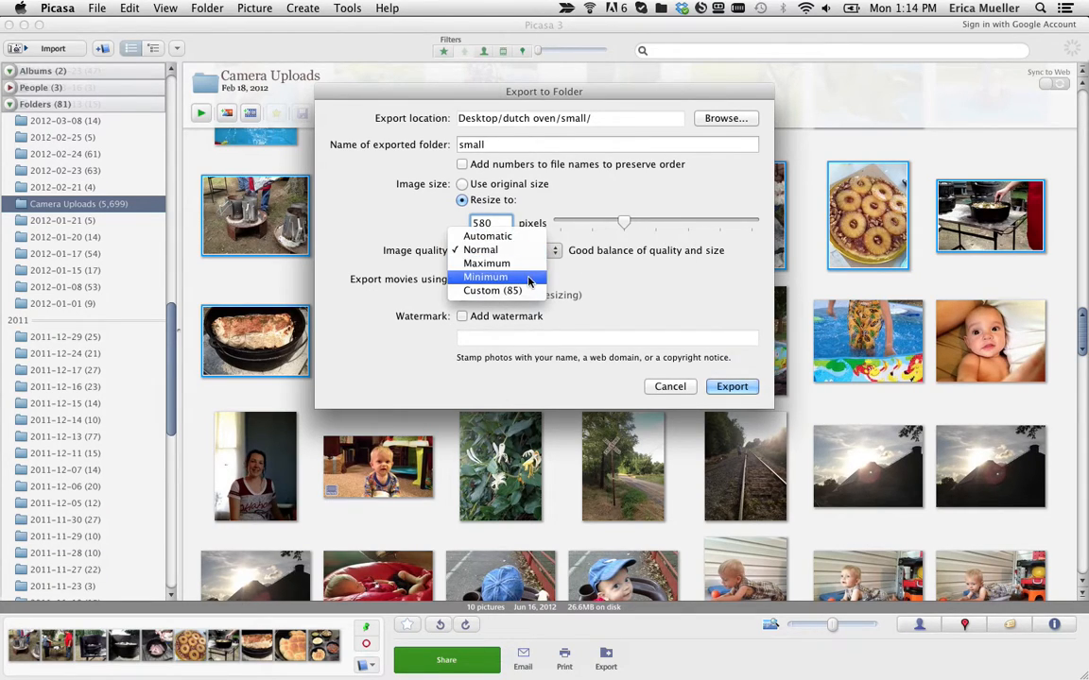
click(483, 276)
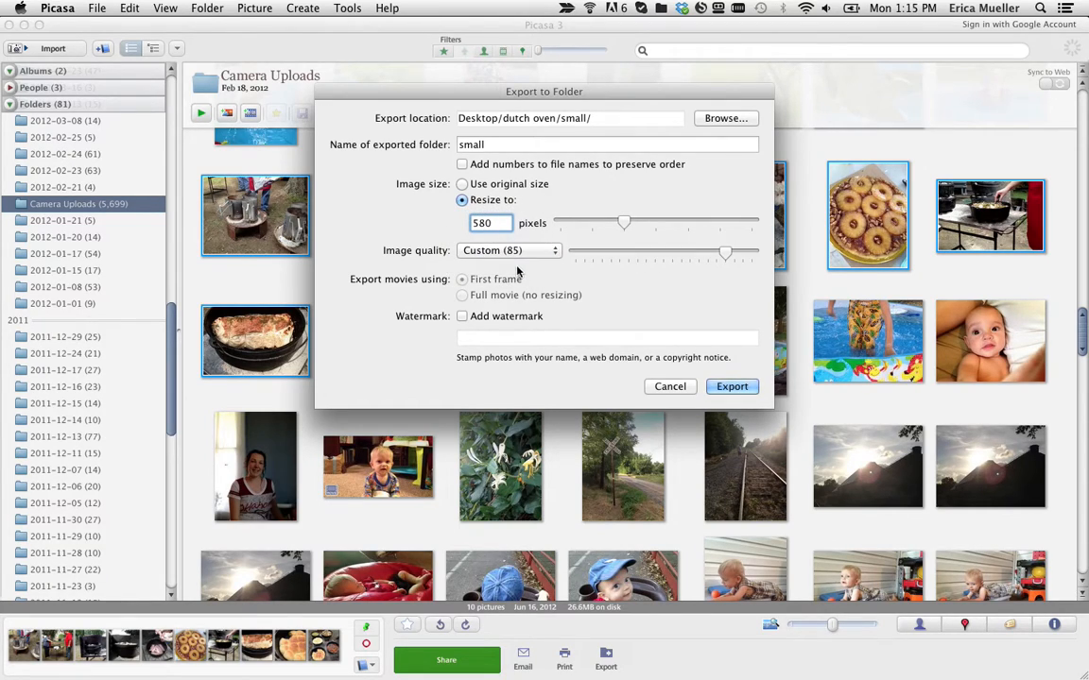
click(509, 249)
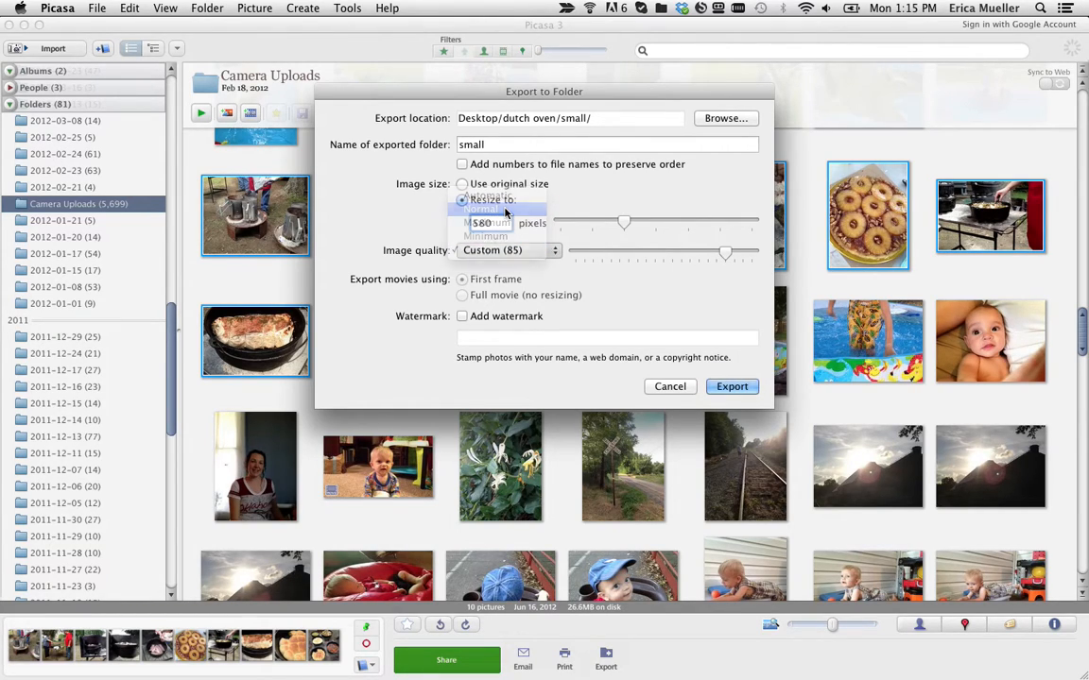
click(508, 210)
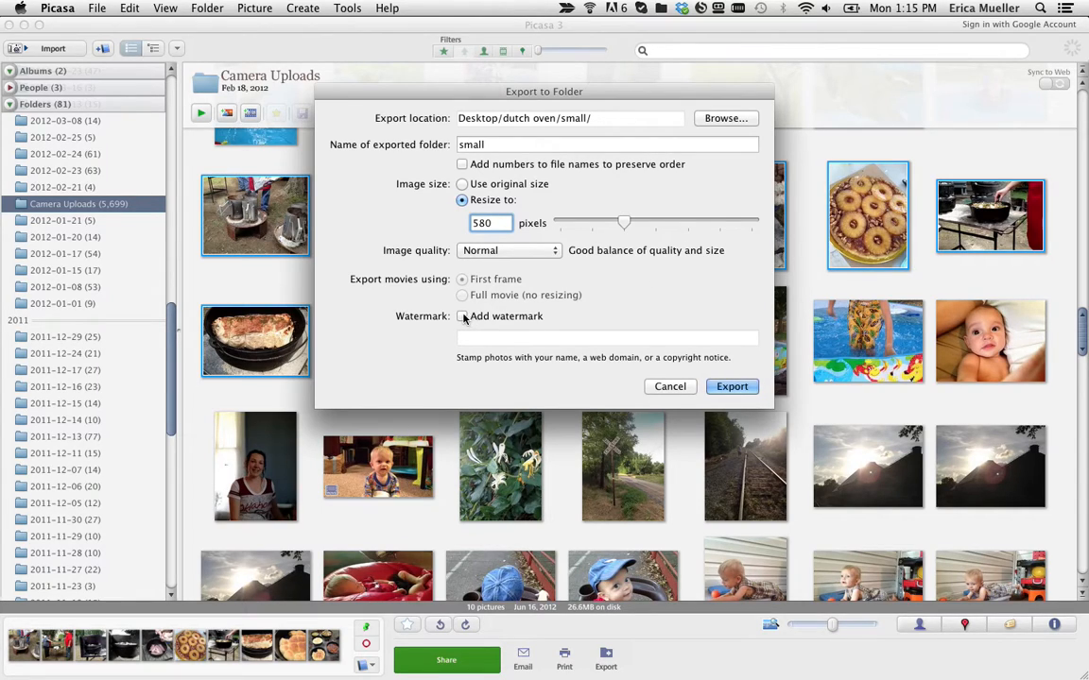
Enable a 'Copyright Erica Mye…' watermark and start the export
click(461, 315)
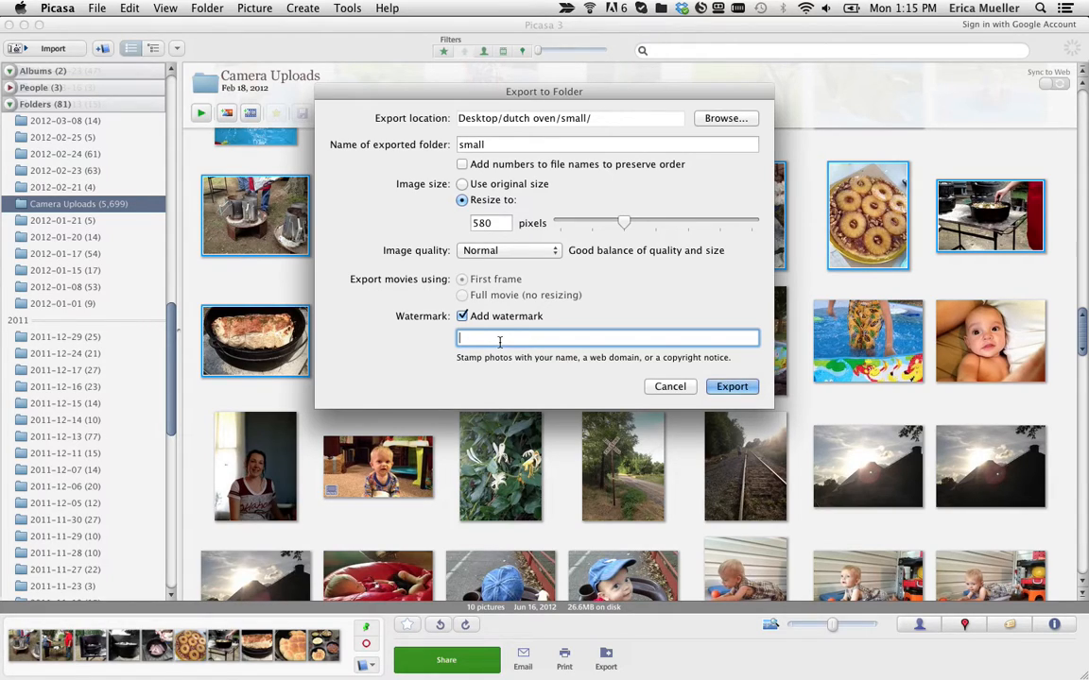
text(Cop)
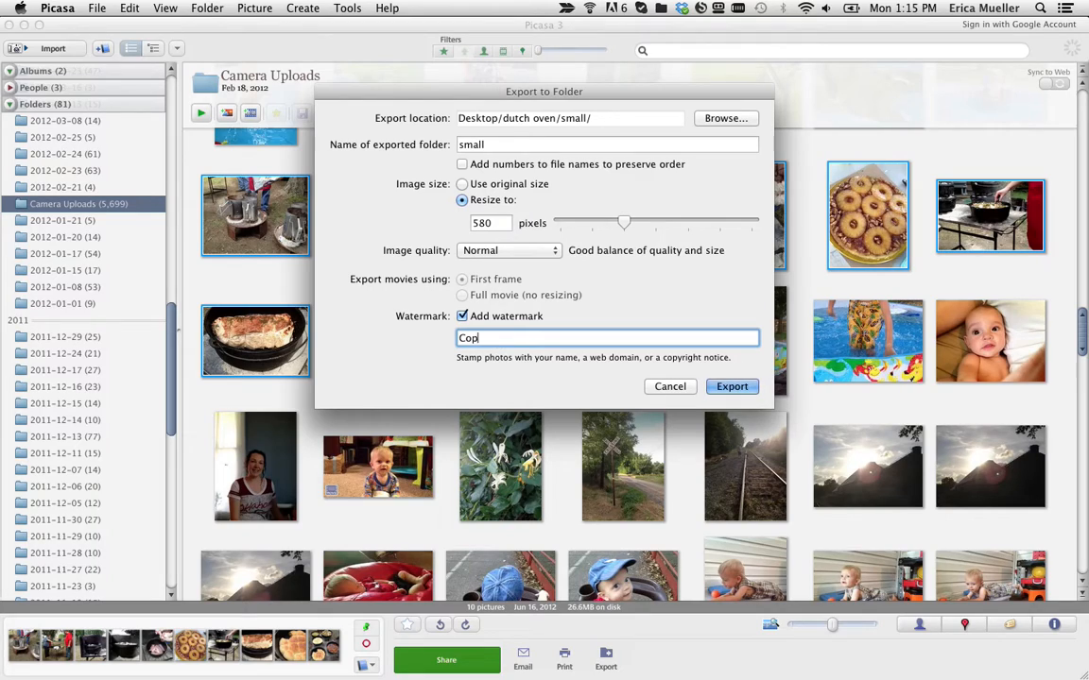
text(yright)
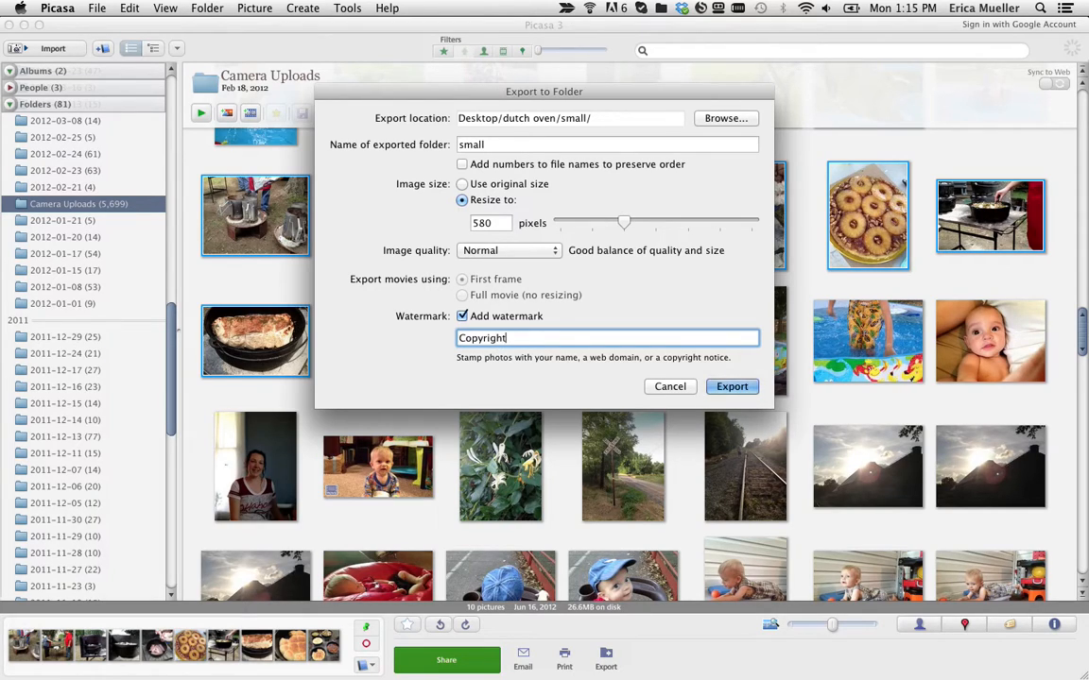
text(Erica Mye)
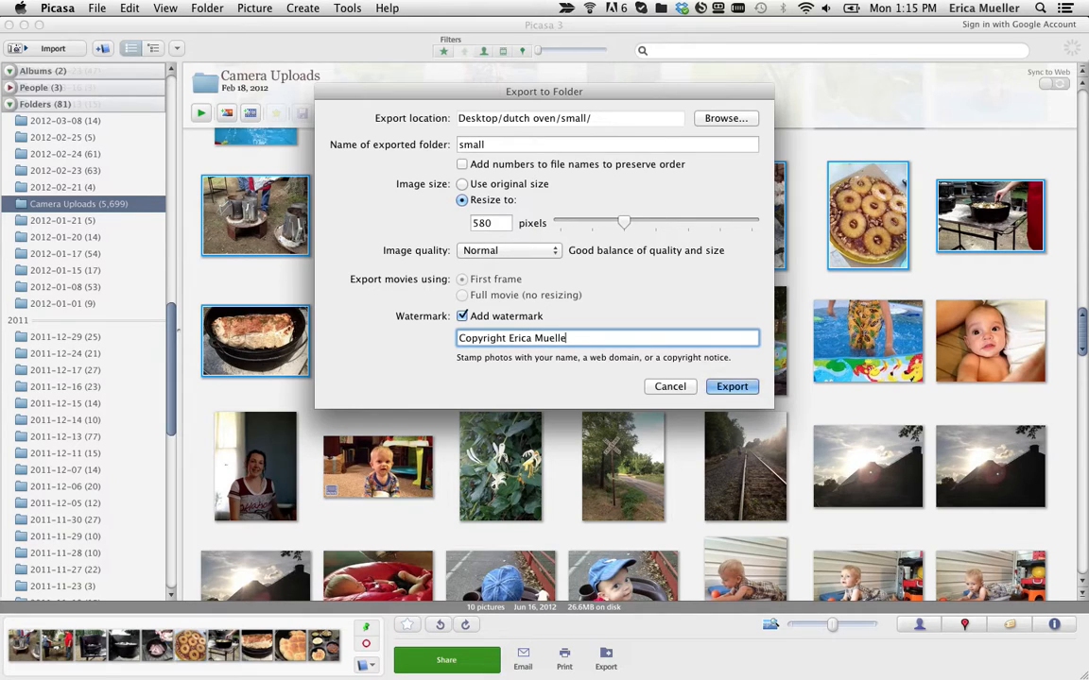
click(731, 385)
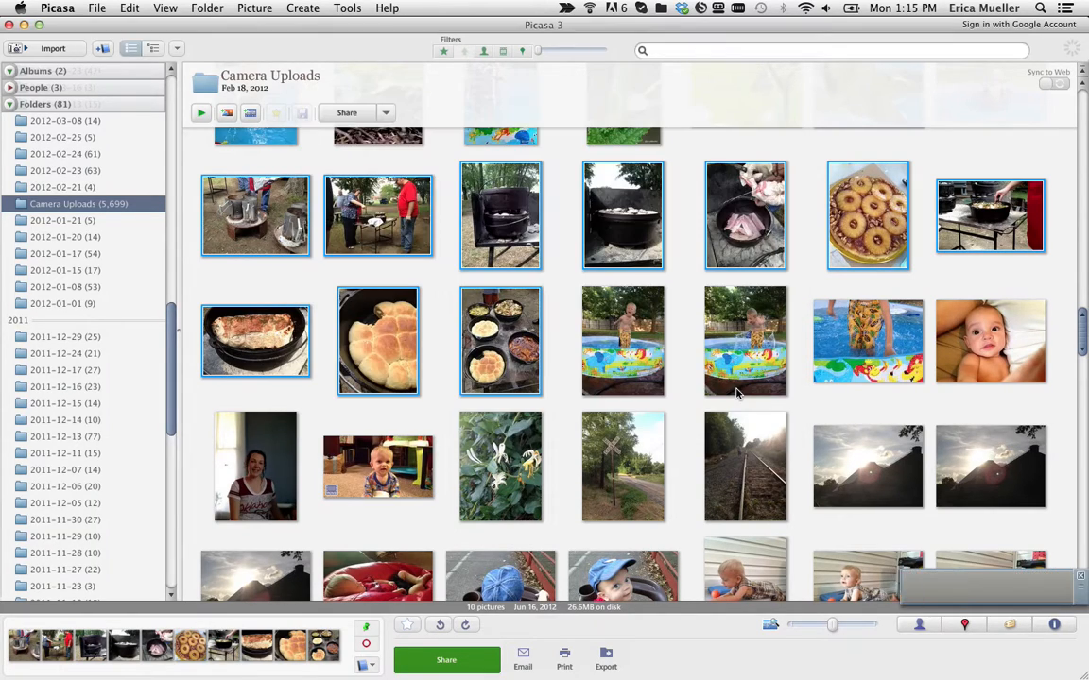
click(605, 658)
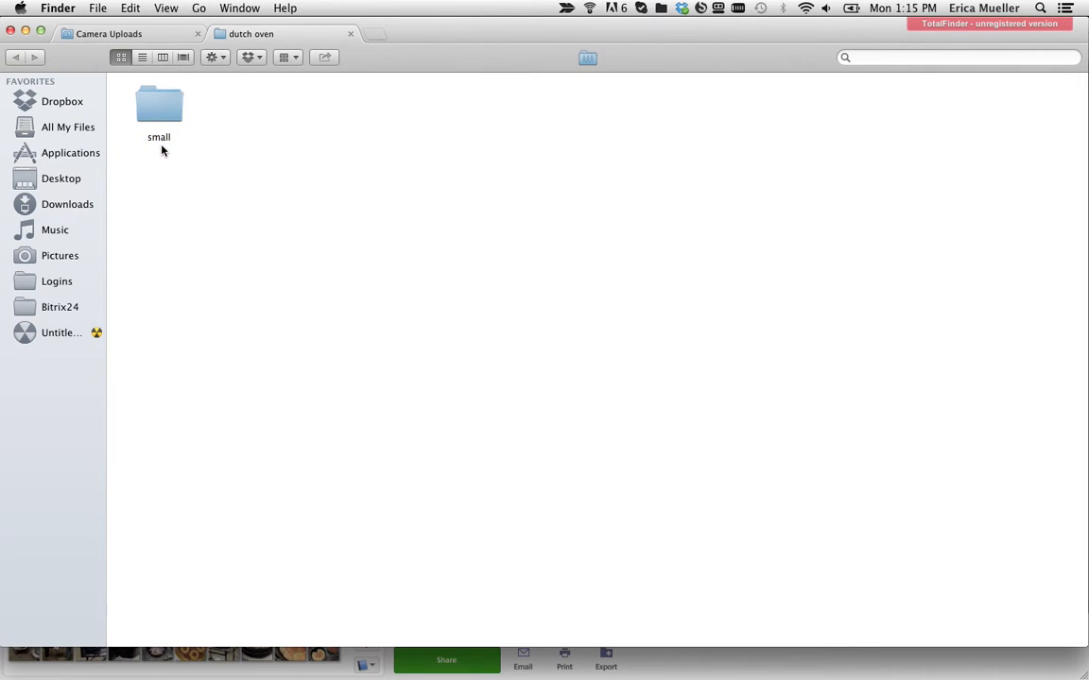
Open the 'small' folder and select 2012-06-16 10.41.37.jpg
double_click(159, 104)
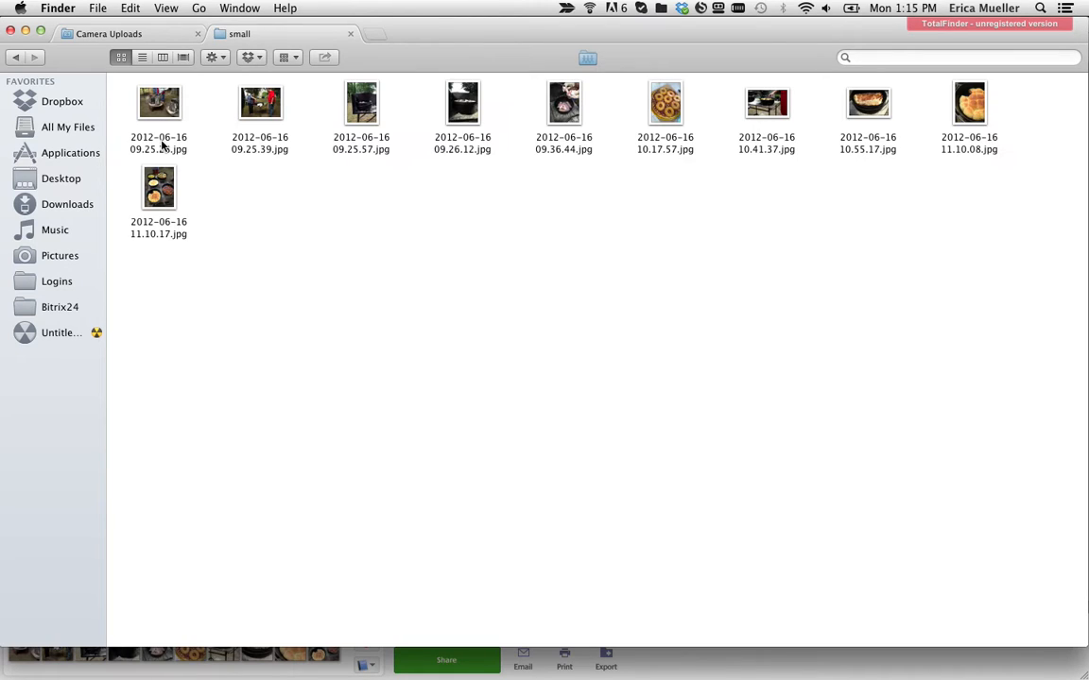
click(767, 102)
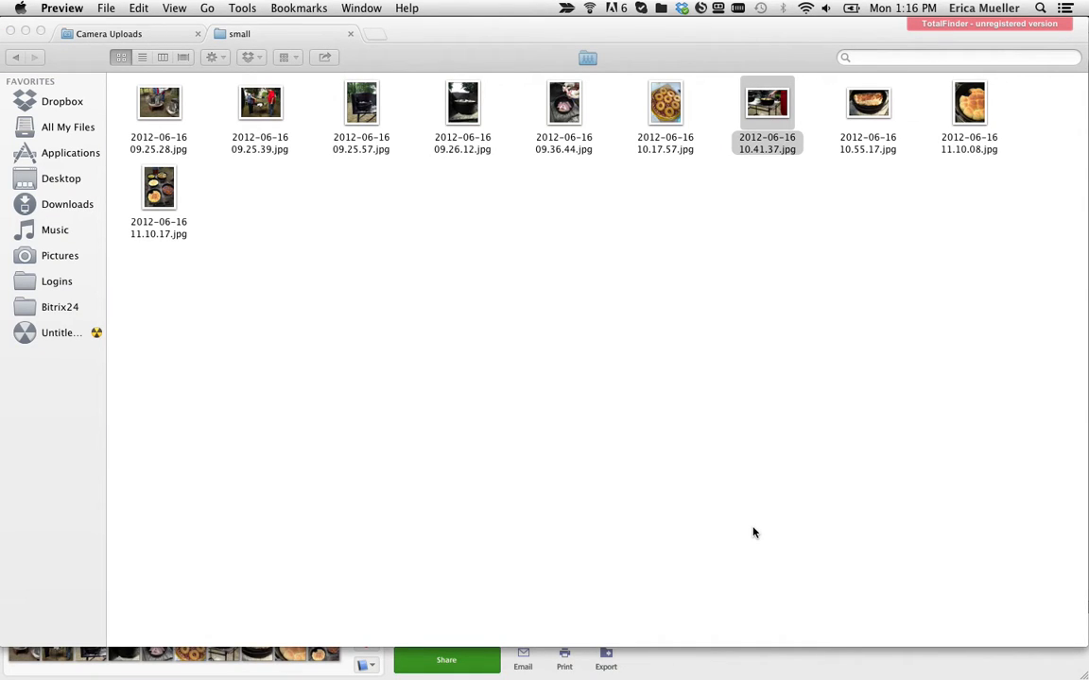
View 2012-06-16 10.41.37.jpg in Preview to confirm the copyright watermark
double_click(767, 102)
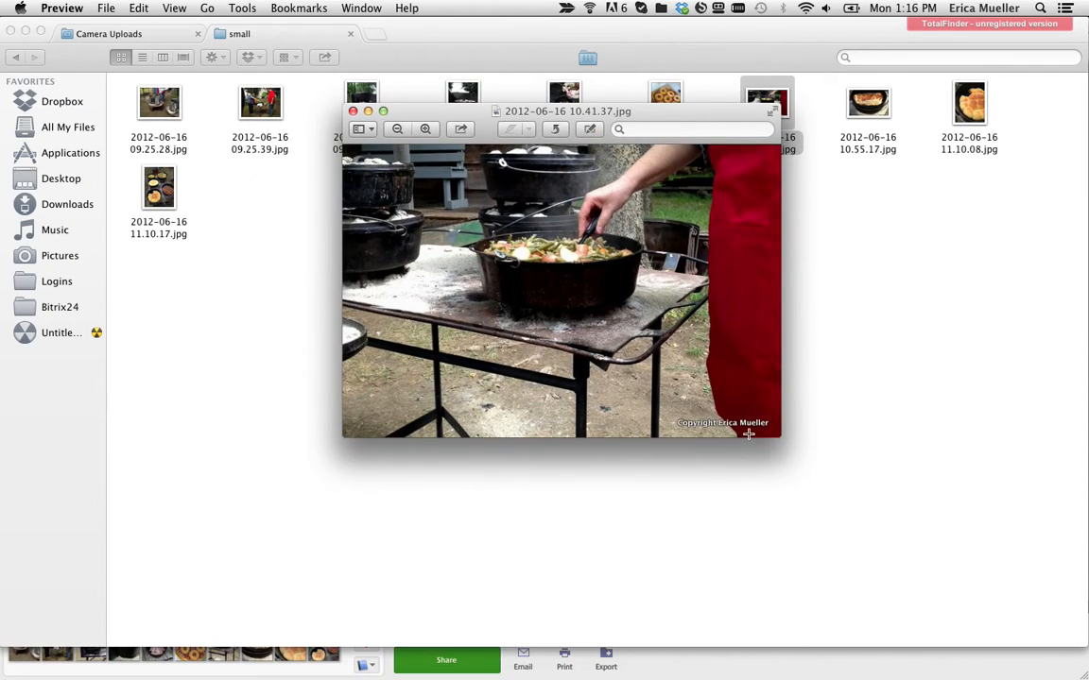
mouse_move(738, 423)
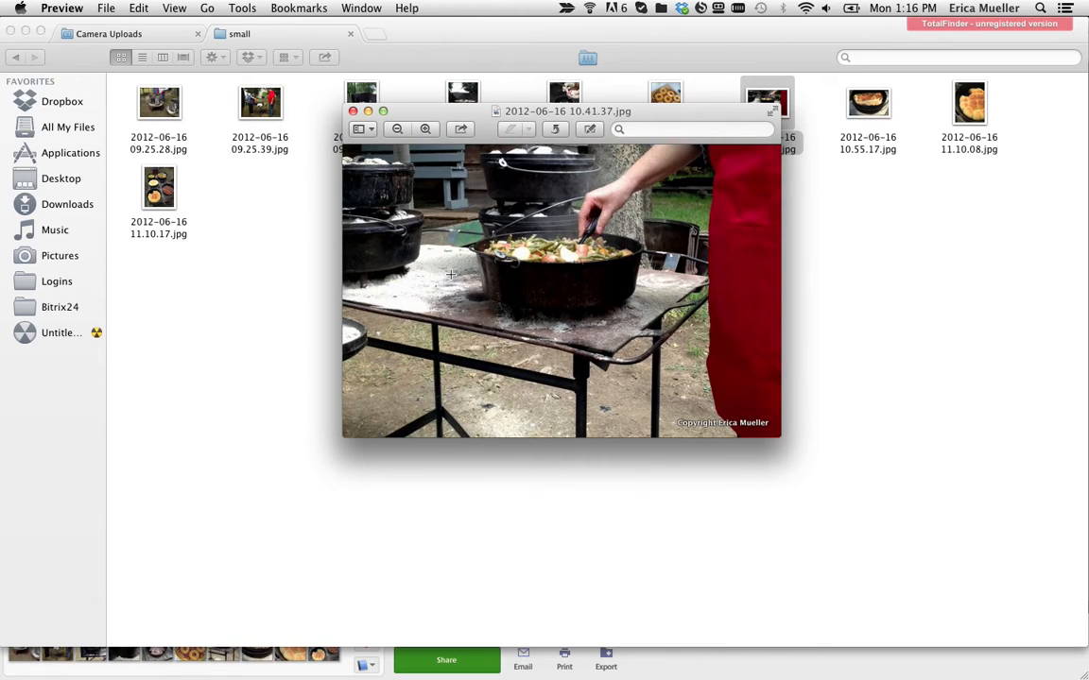
mouse_move(299, 106)
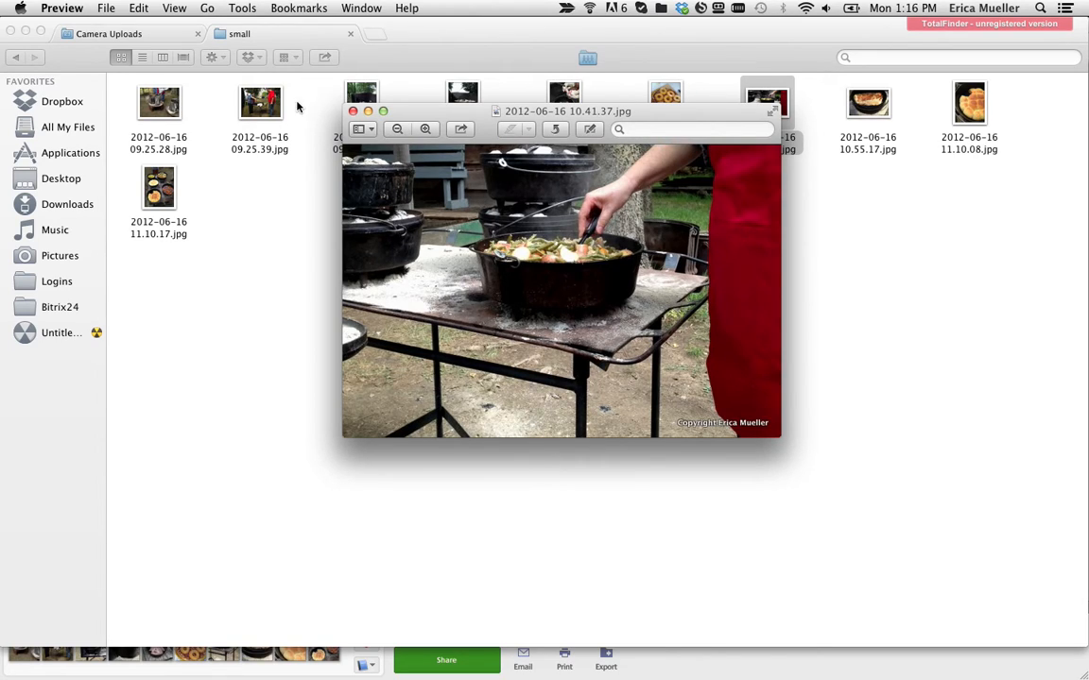
mouse_move(403, 151)
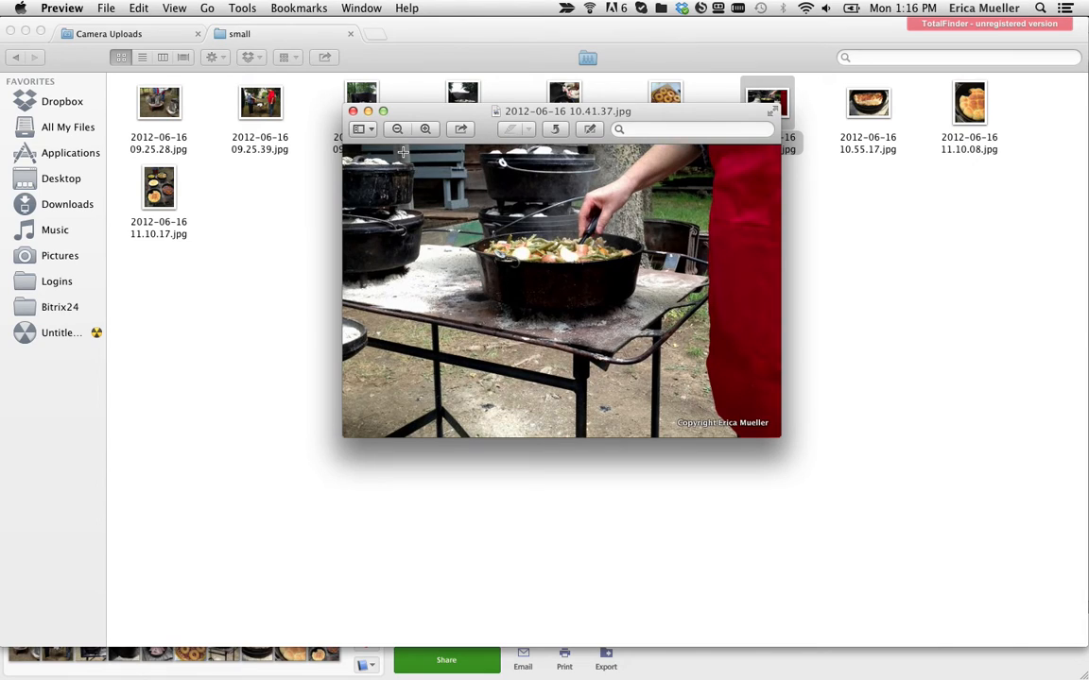